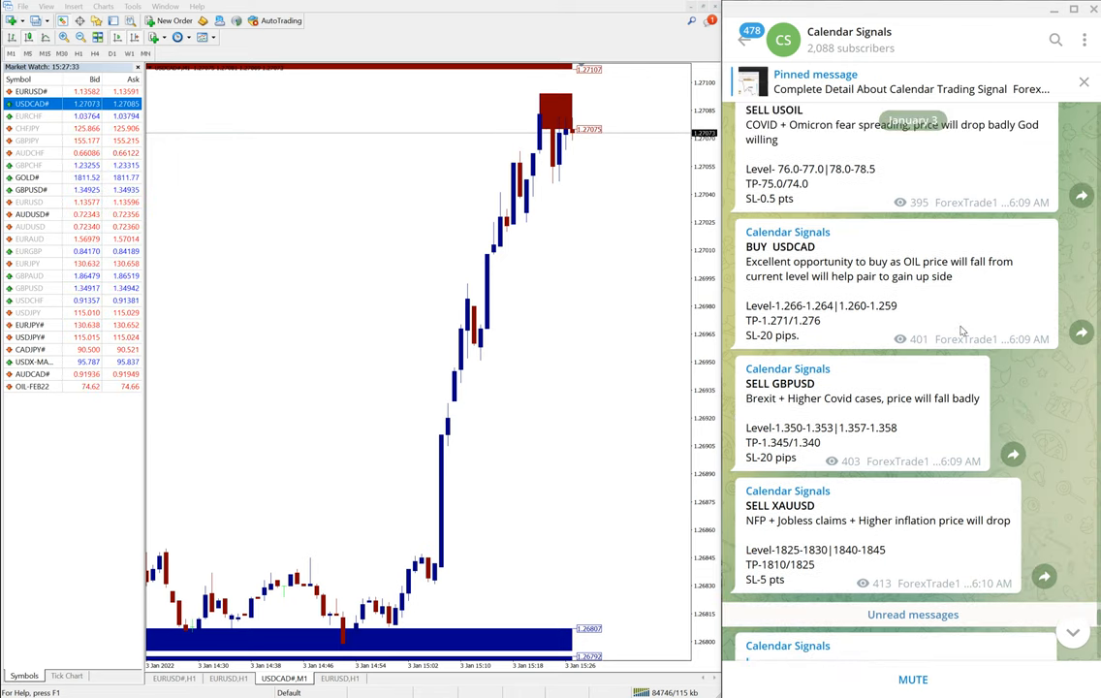
View the Calendar Signals channel info briefly, then reach the USOIL sell result post
scroll(down, 3)
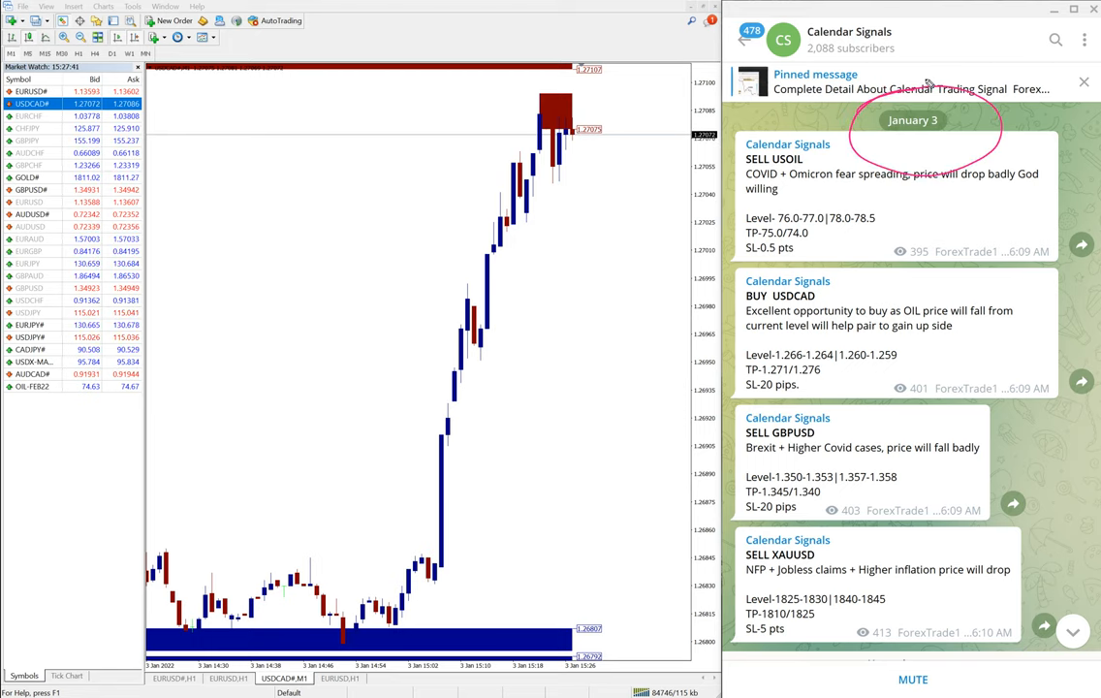
mouse_move(1008, 46)
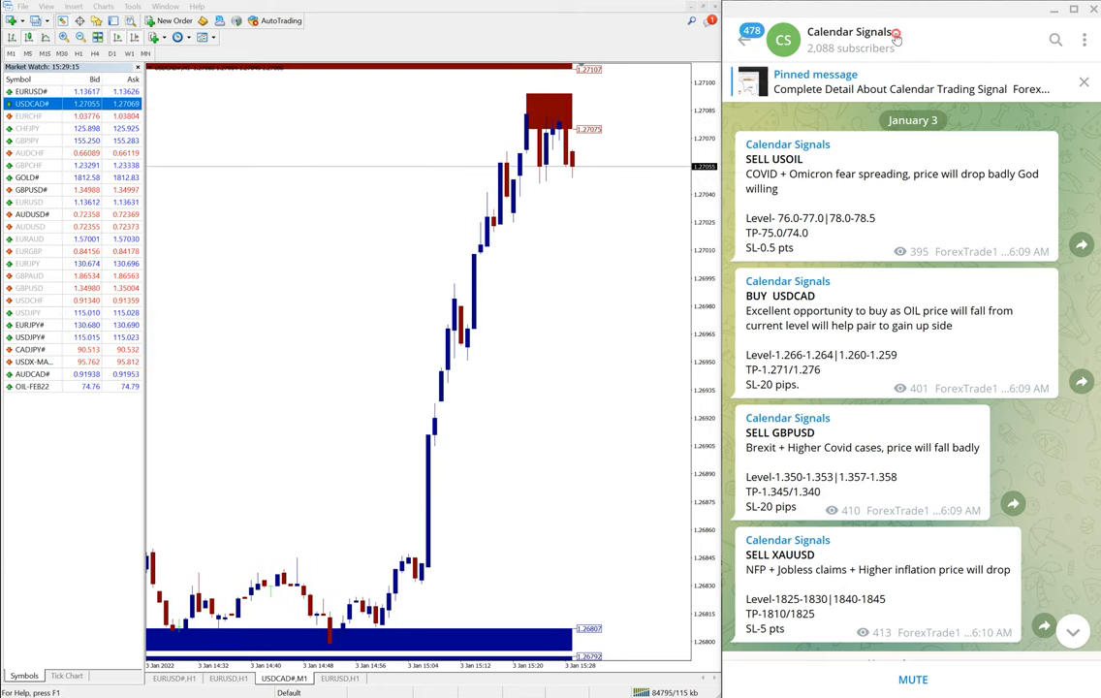
click(859, 29)
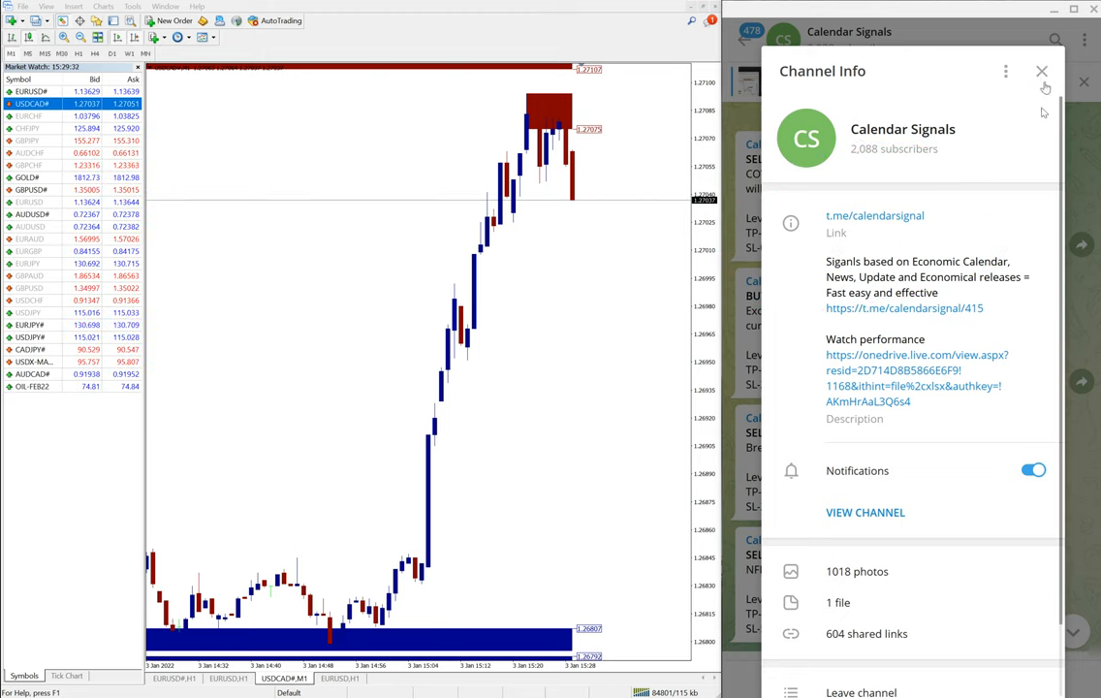
click(1039, 70)
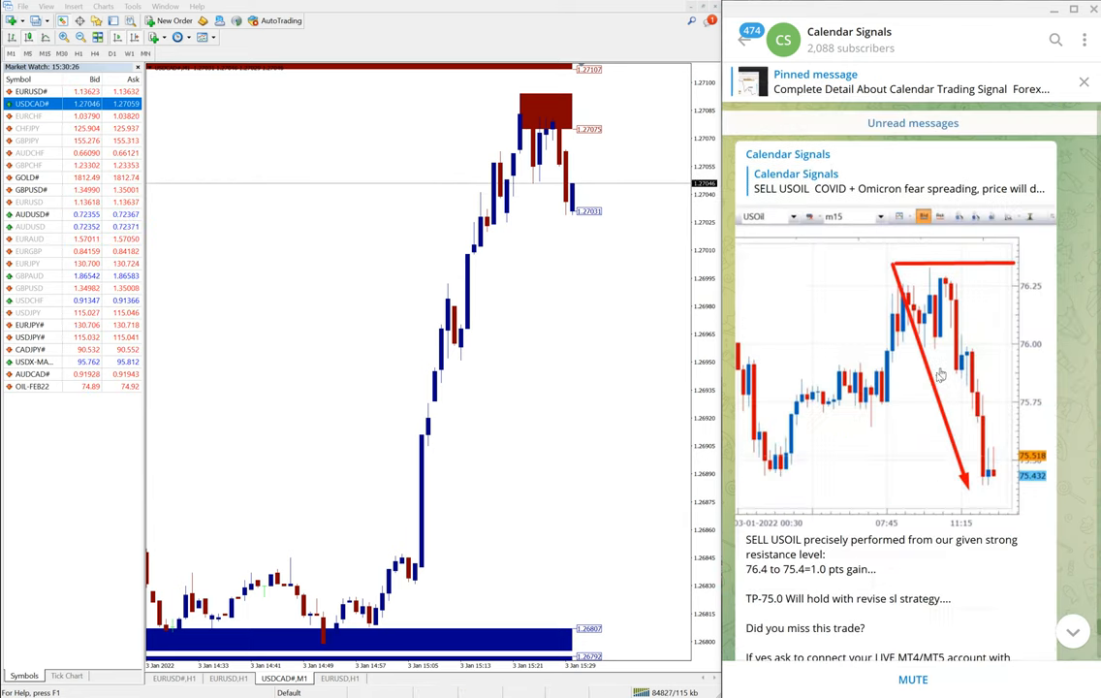
Scroll the channel feed to the January 3 USOIL sell post beside the oil chart
scroll(down, 3)
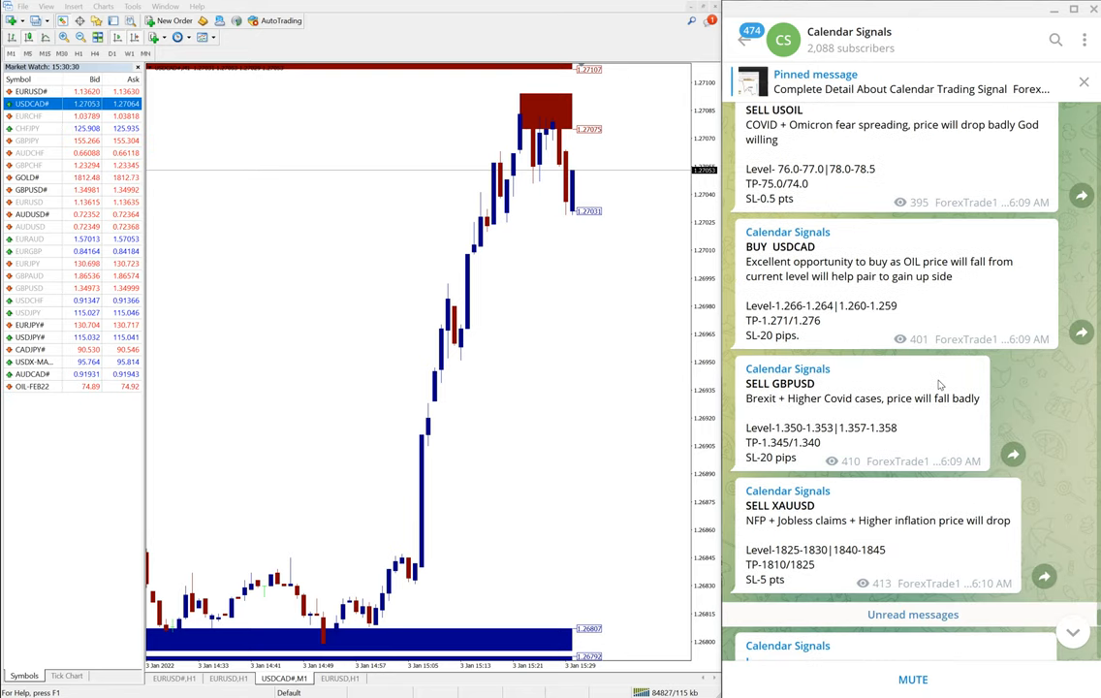
scroll(down, 3)
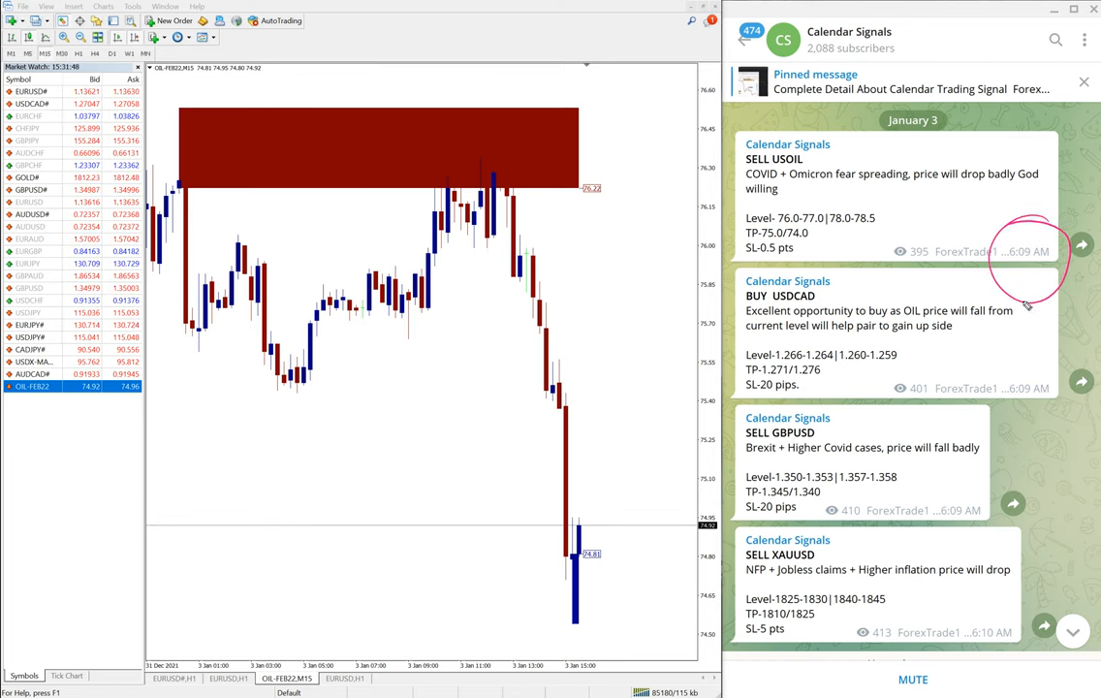
drag(1050, 291, 1017, 417)
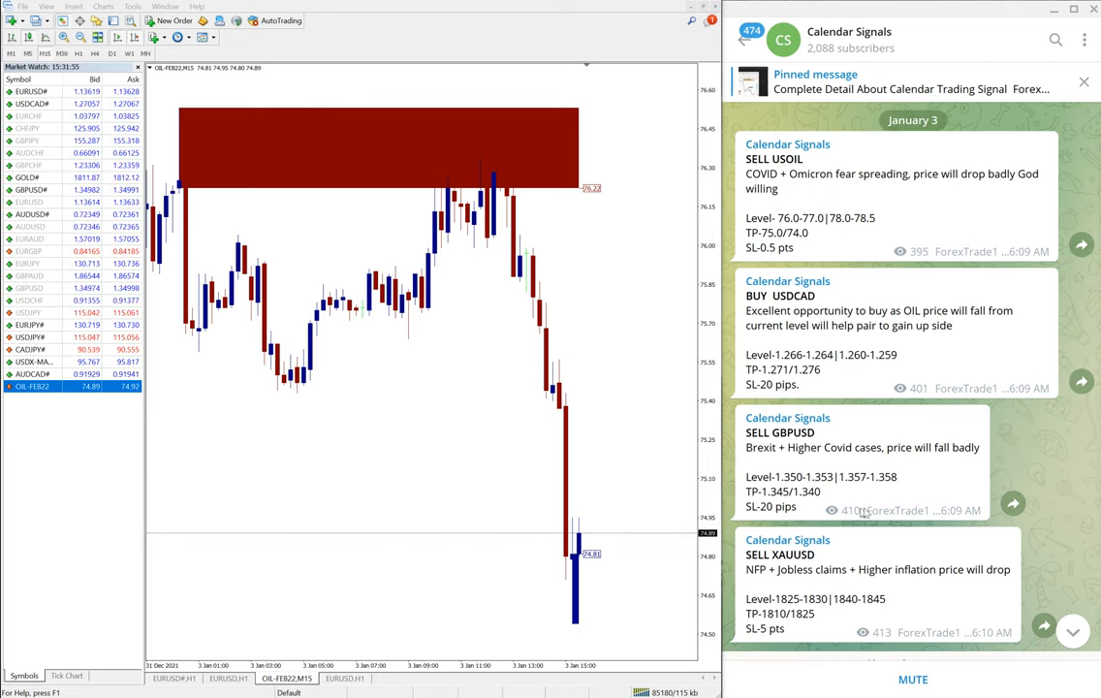
scroll(down, 3)
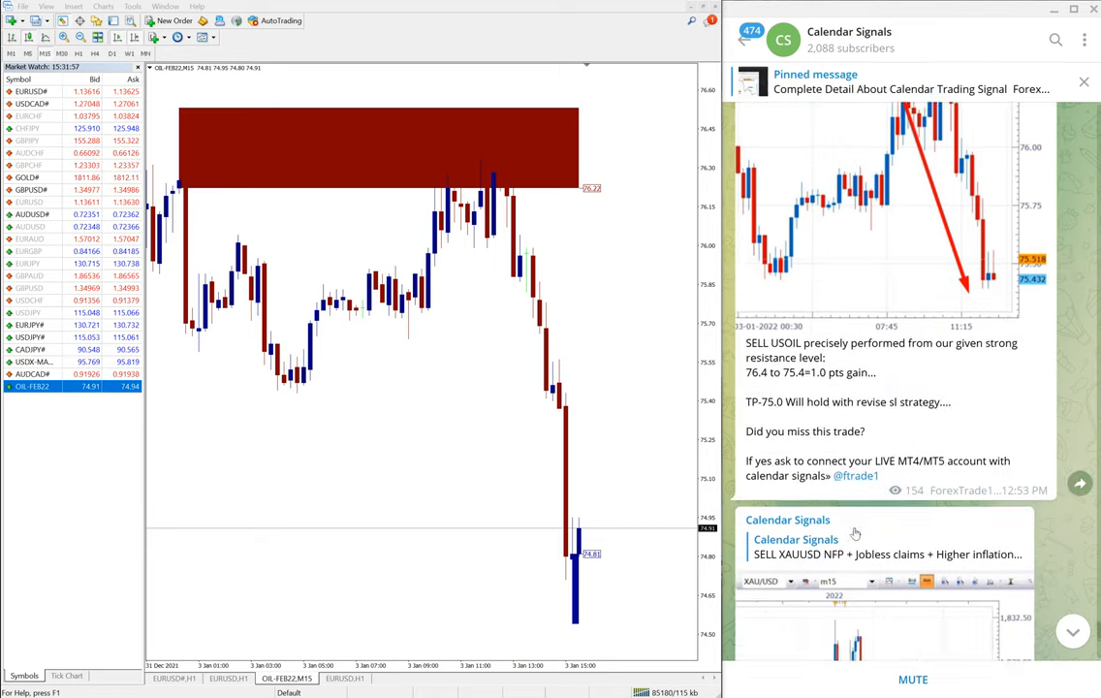
scroll(down, 3)
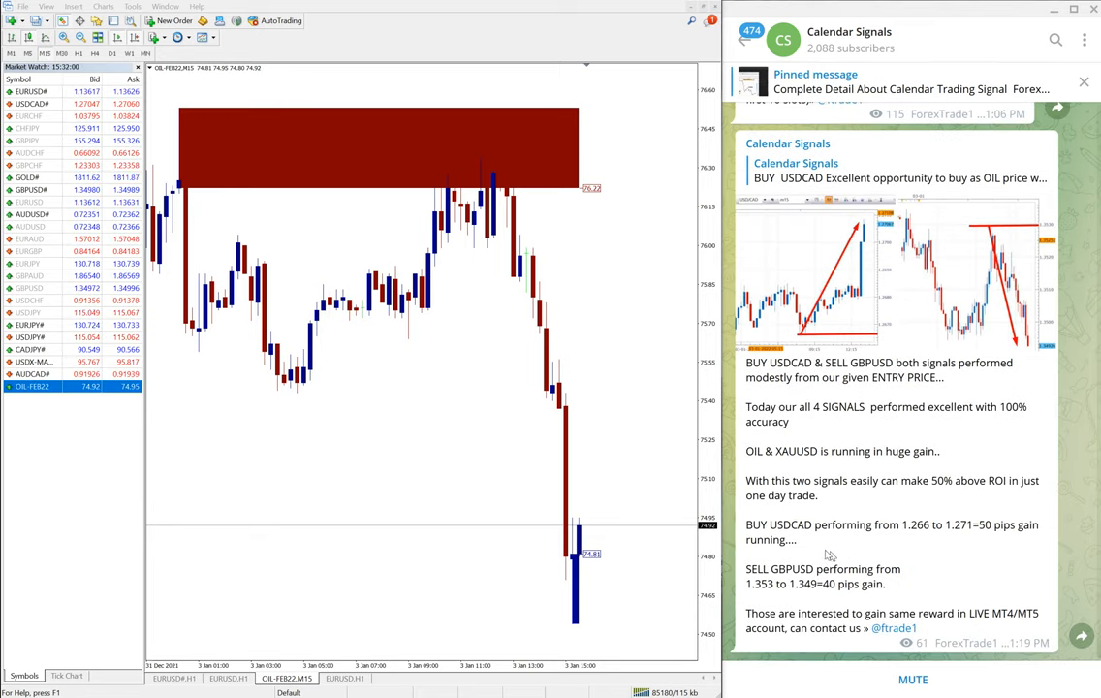
scroll(down, 3)
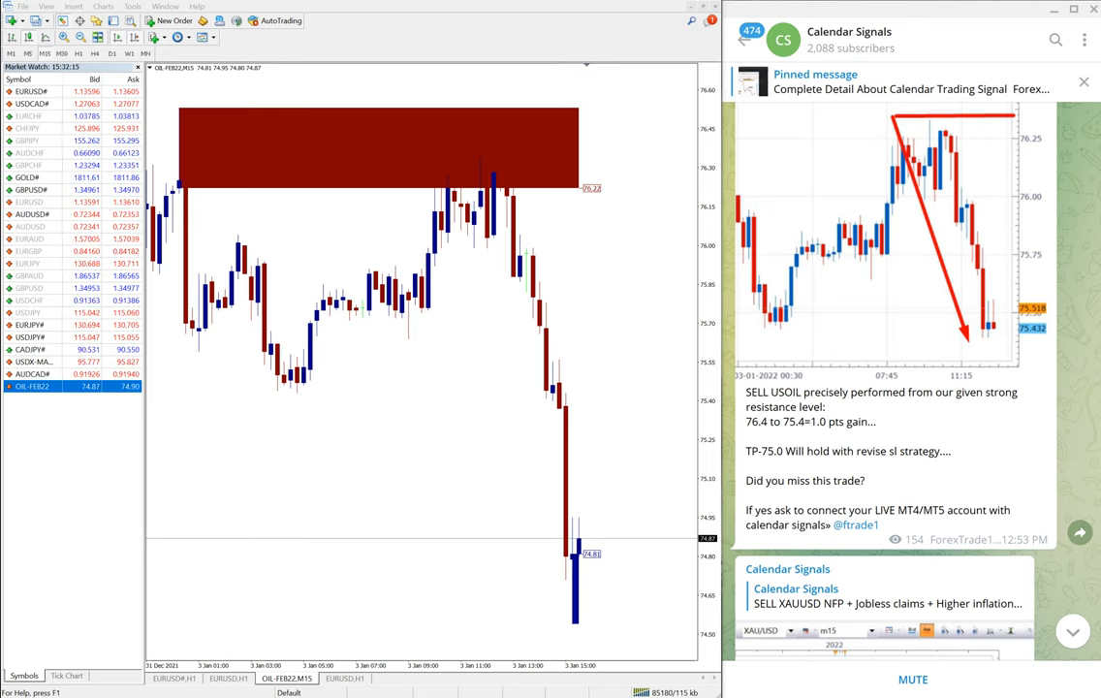
mouse_move(671, 396)
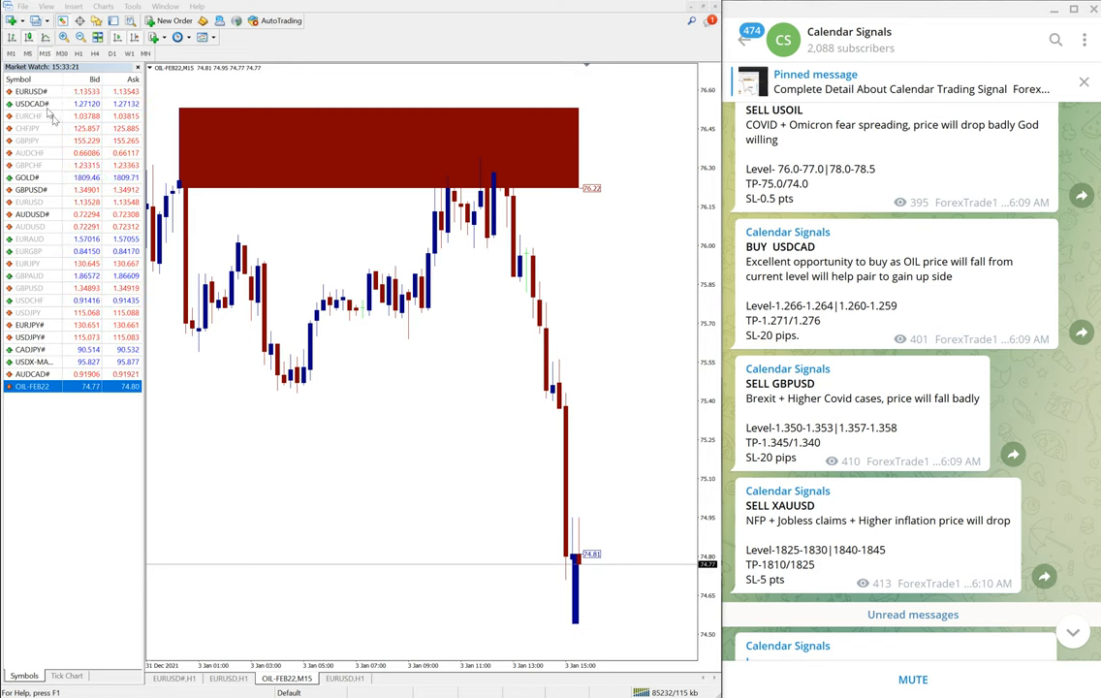
Load the USDCAD M15 chart and bring the January 3 USDCAD, GBPUSD and XAUUSD posts into view
click(39, 105)
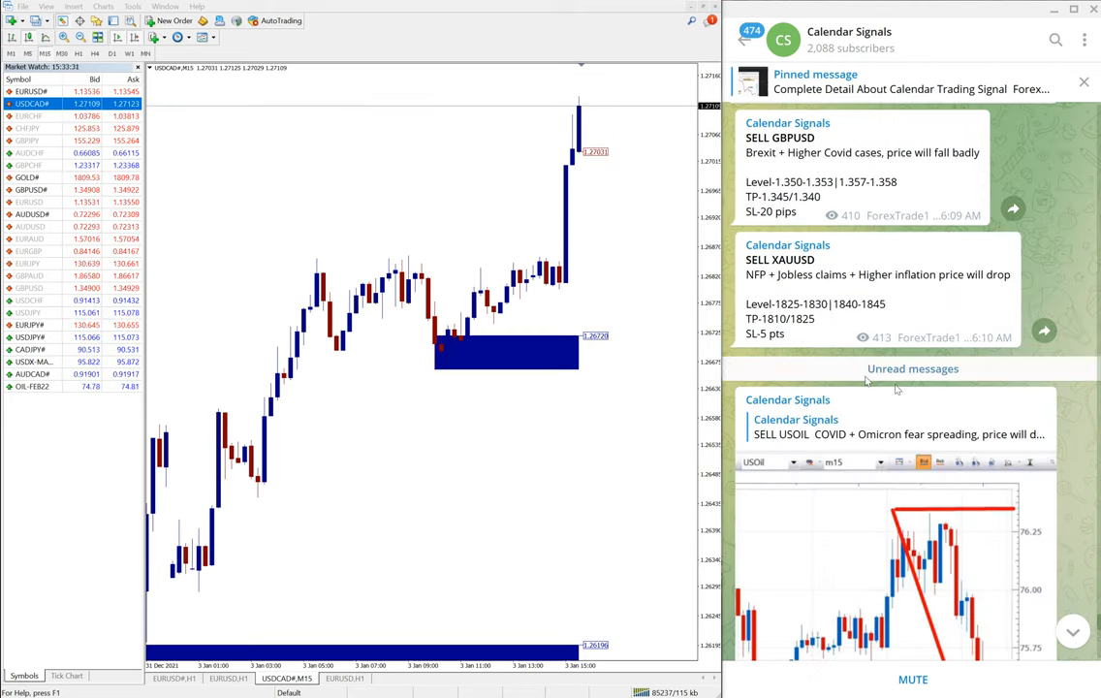
scroll(down, 3)
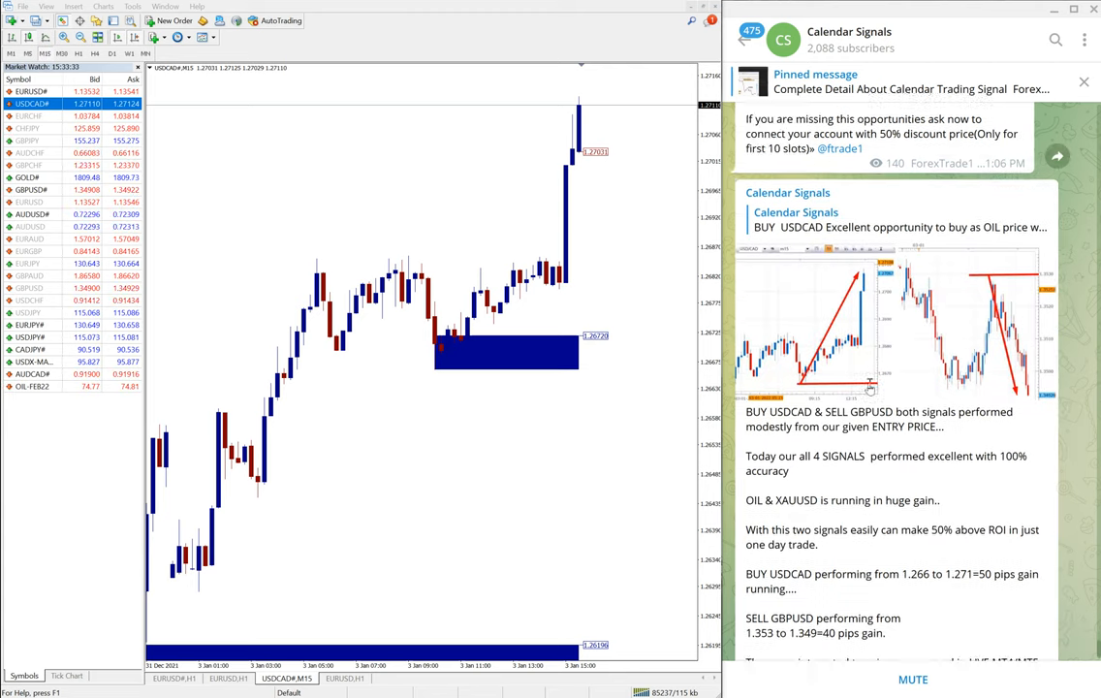
scroll(down, 3)
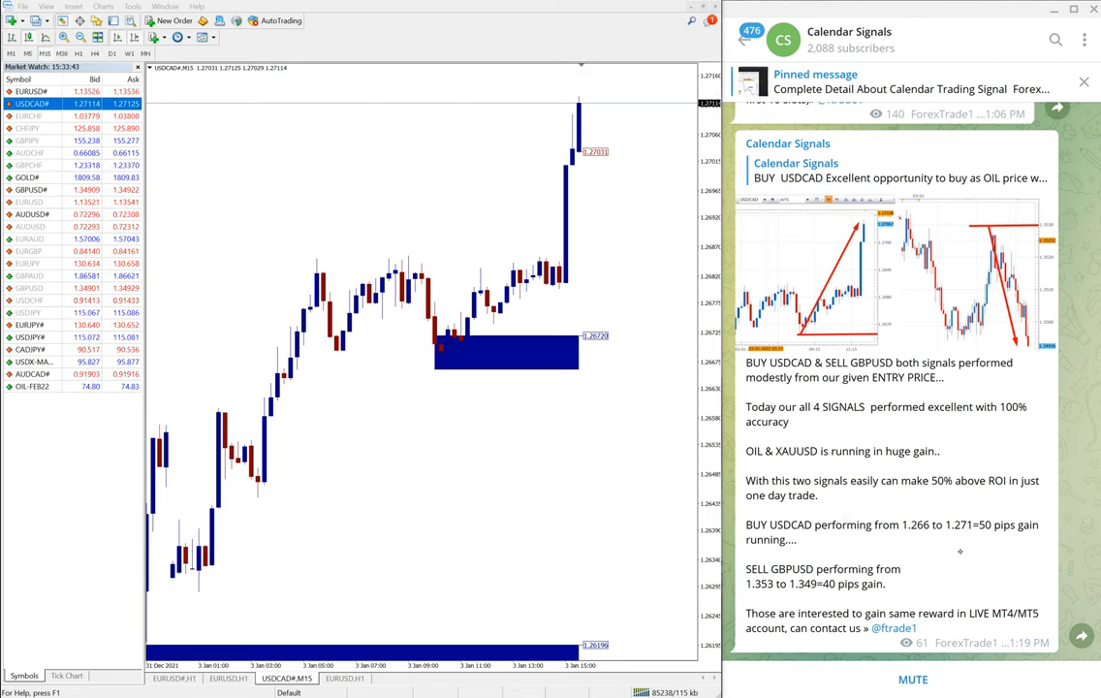
drag(504, 523, 543, 474)
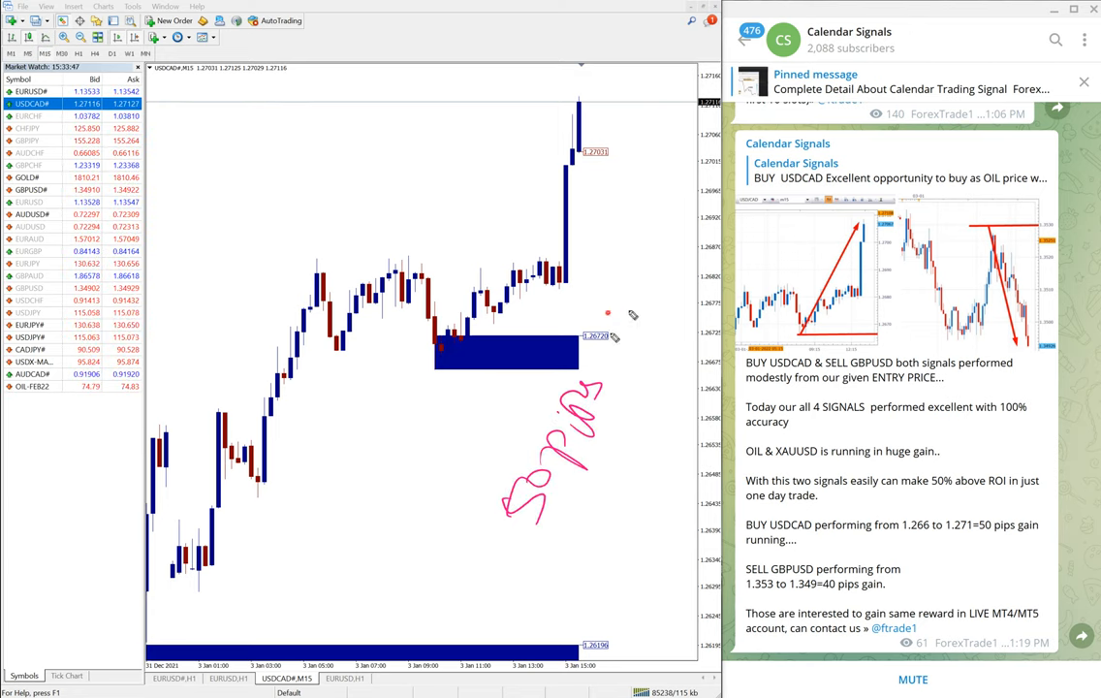
drag(630, 330, 697, 209)
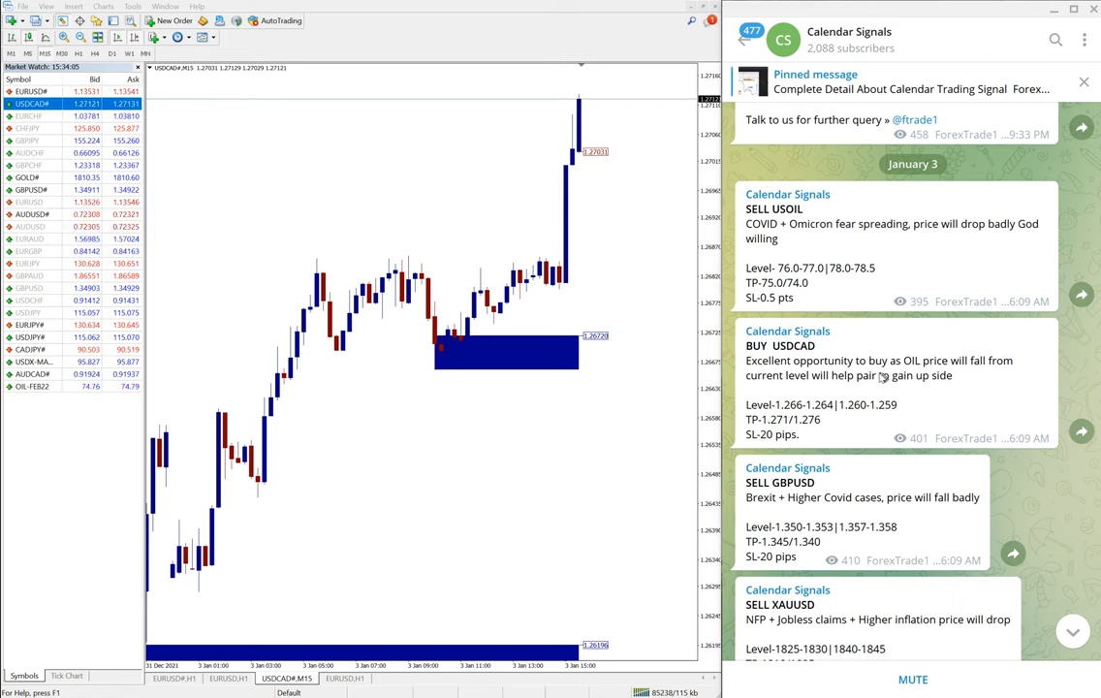
scroll(down, 3)
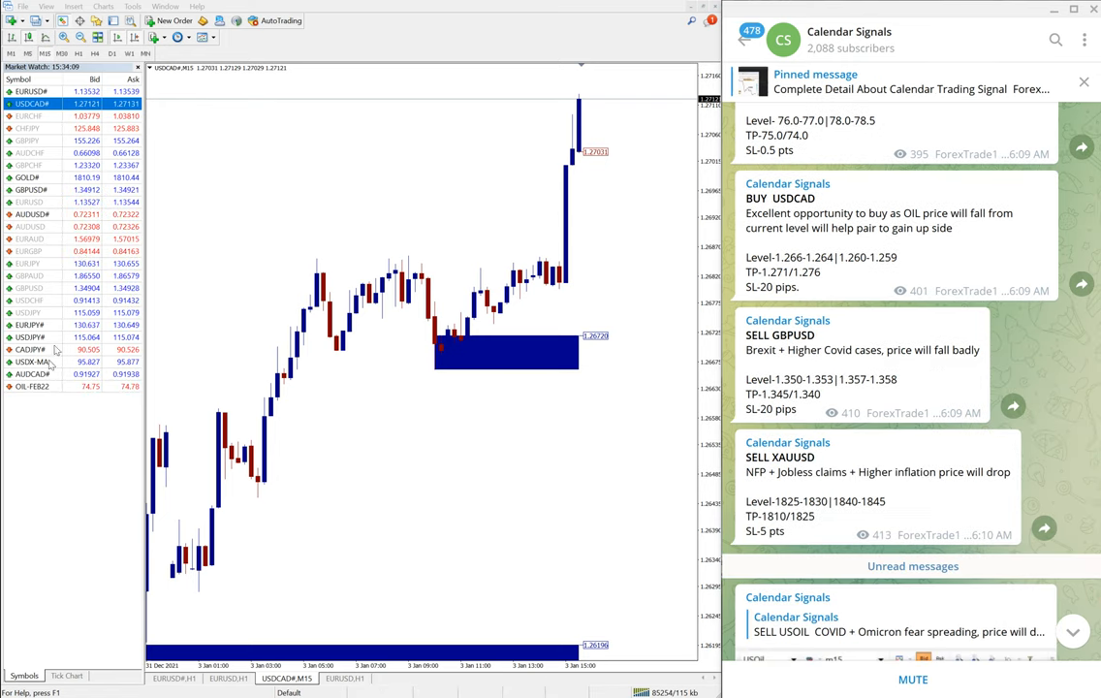
Load the GBPUSD M15 chart showing its drop and scroll through the matching signal posts
click(31, 204)
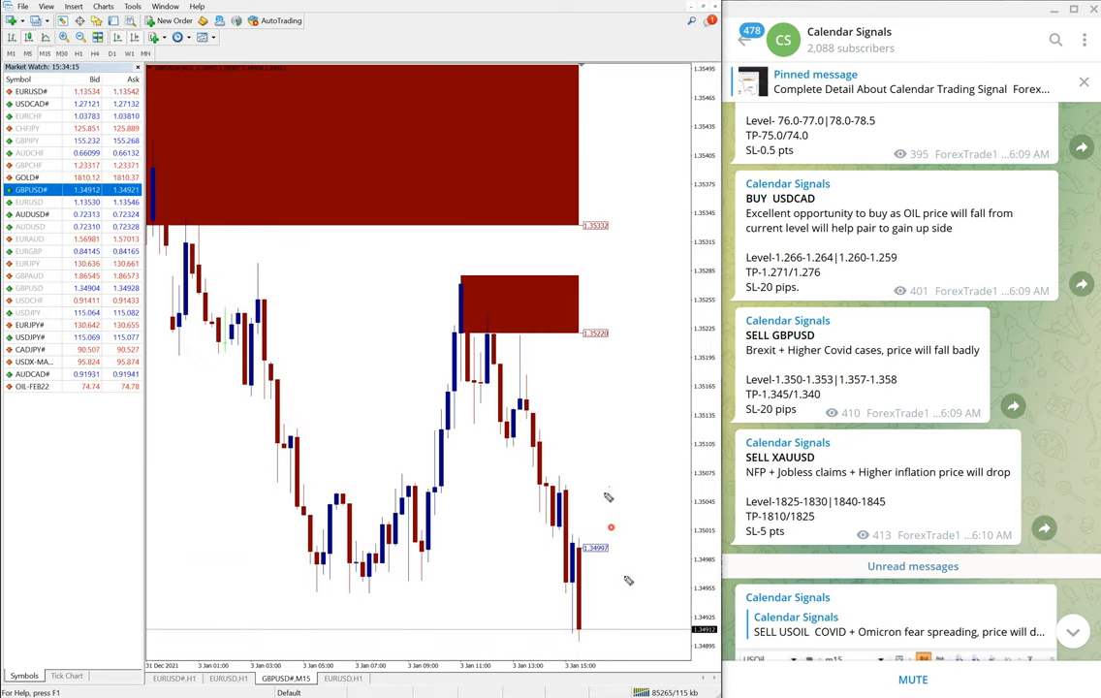
drag(601, 481, 636, 597)
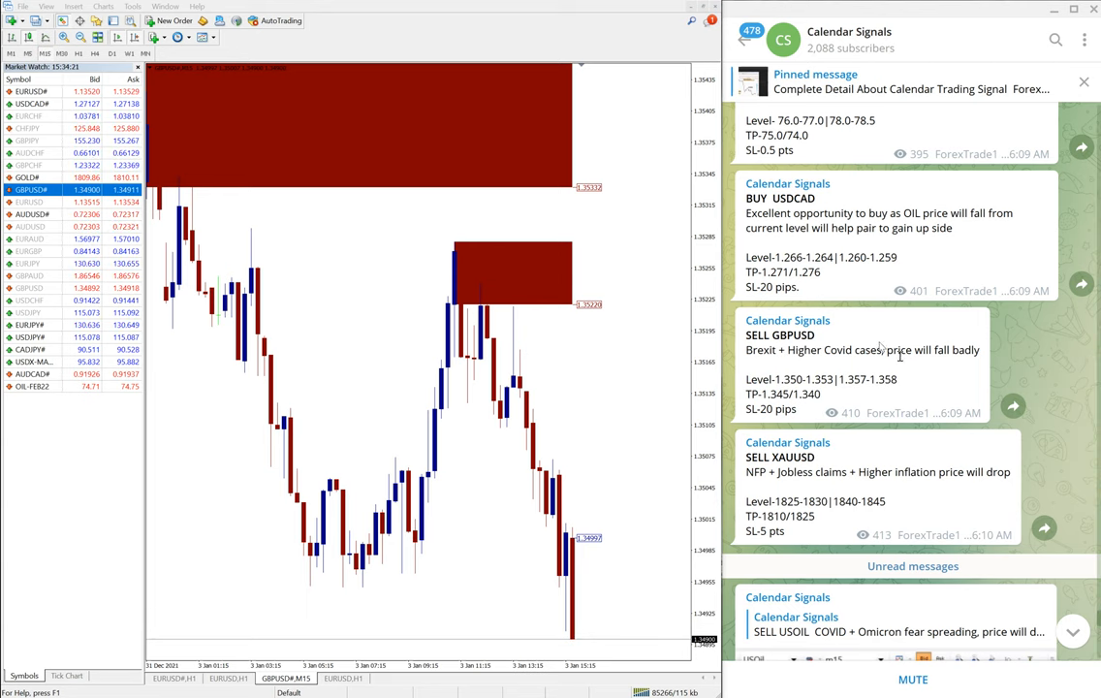
scroll(down, 3)
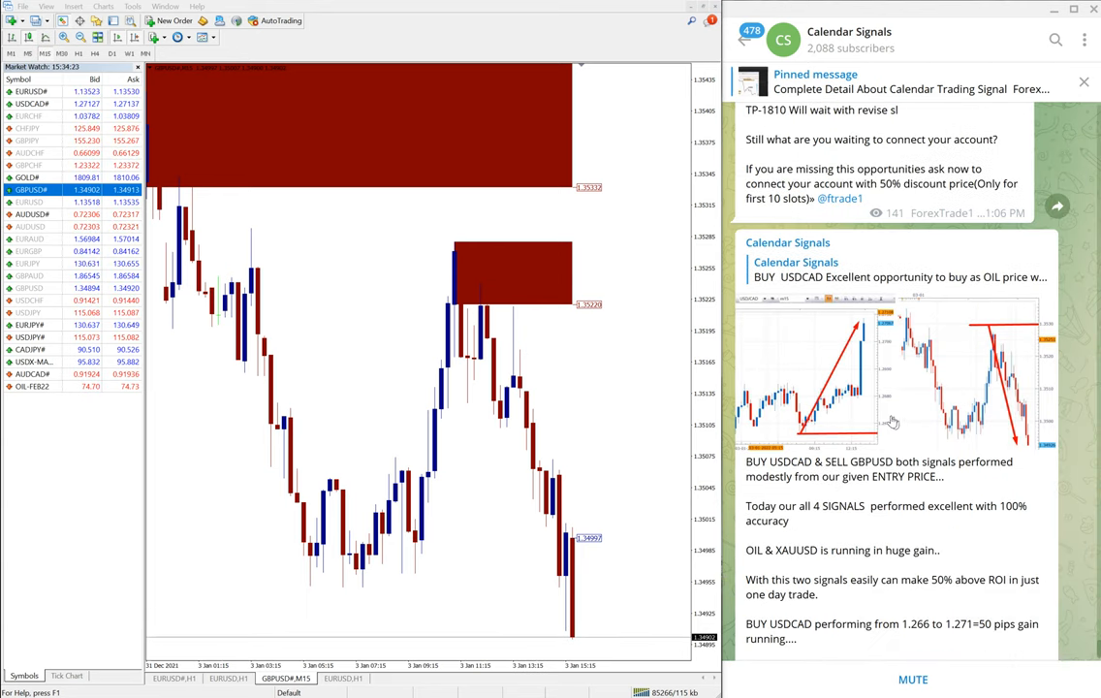
scroll(down, 3)
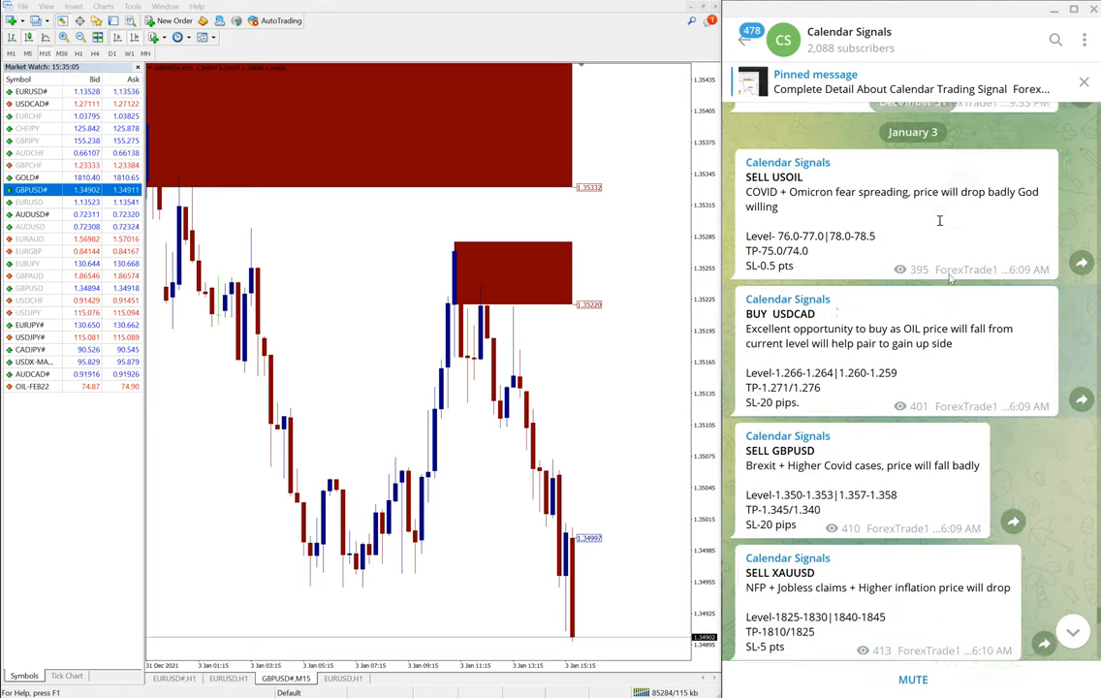
scroll(down, 3)
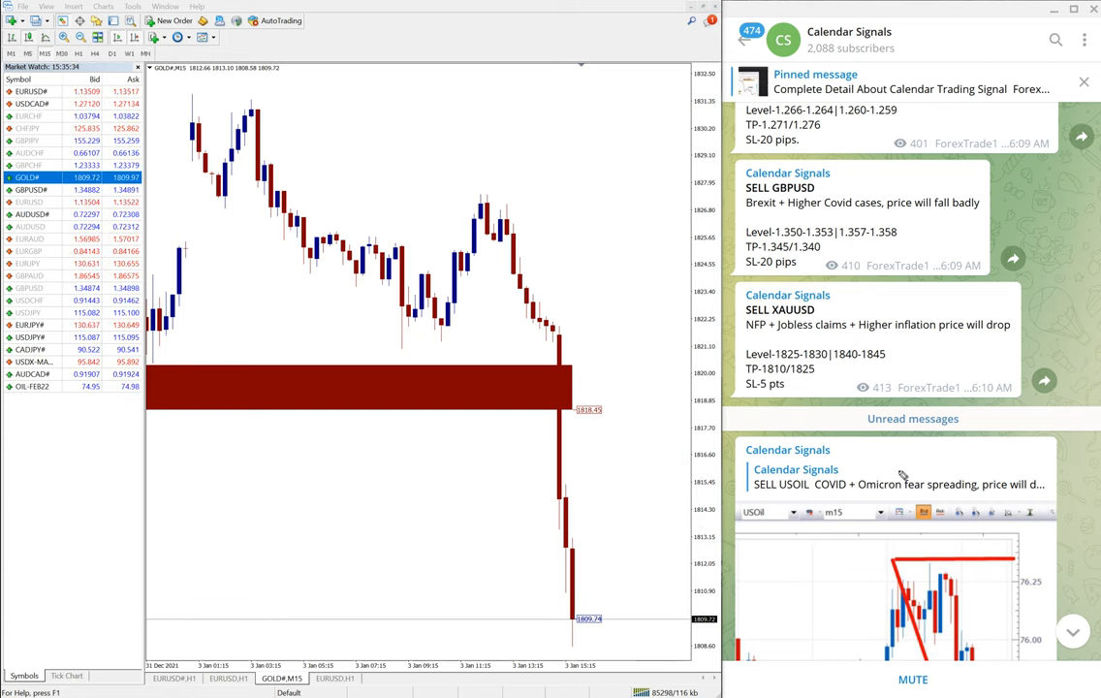
Scroll through the XAUUSD result post back to the January 3 four-signal posts beside the gold chart
scroll(down, 3)
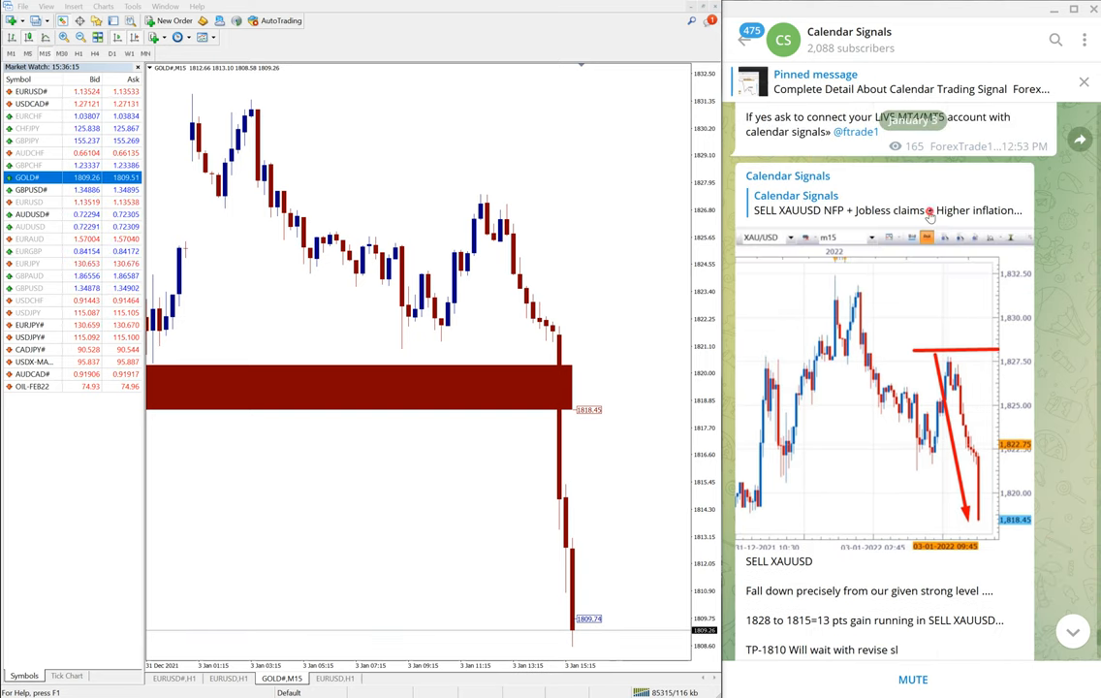
scroll(down, 3)
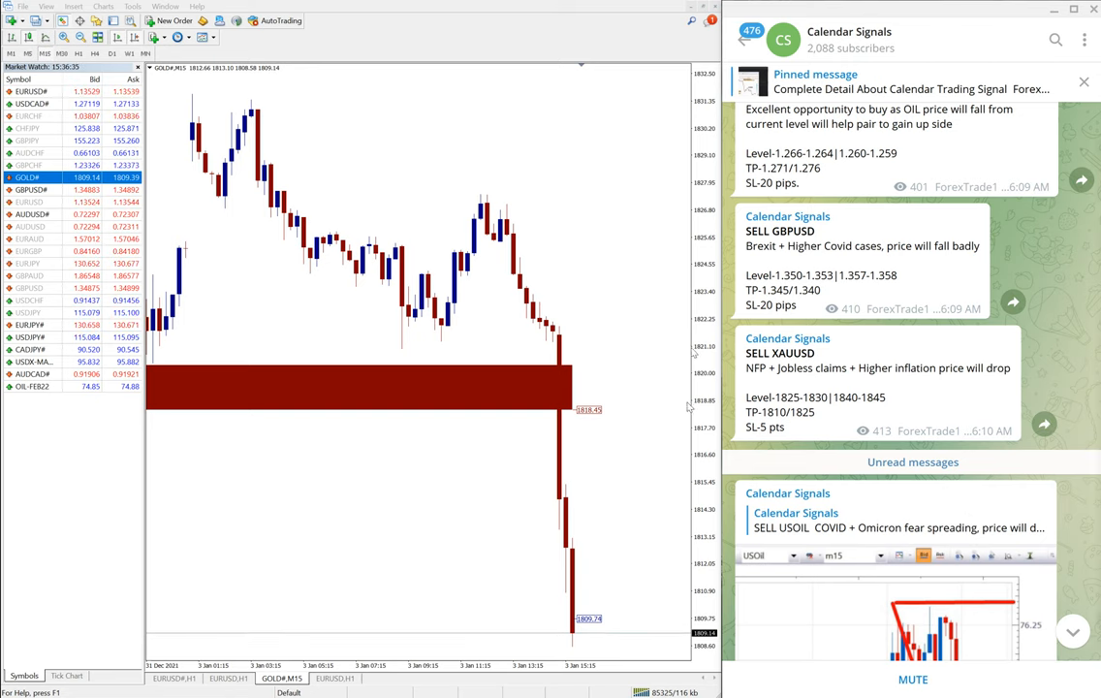
scroll(down, 3)
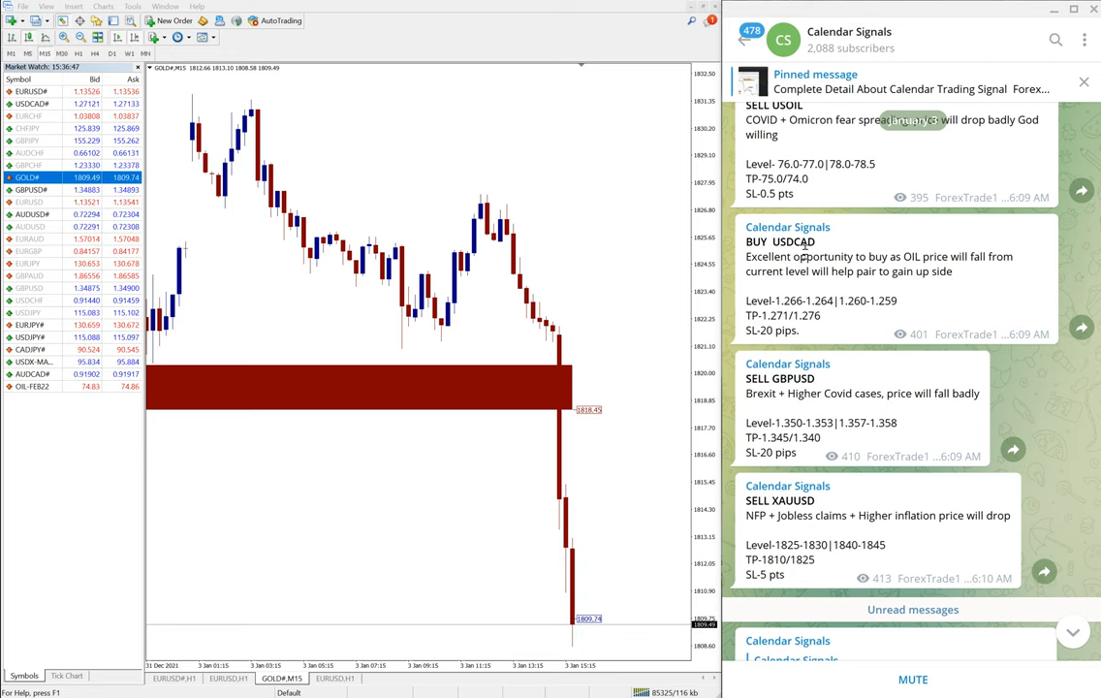
click(863, 39)
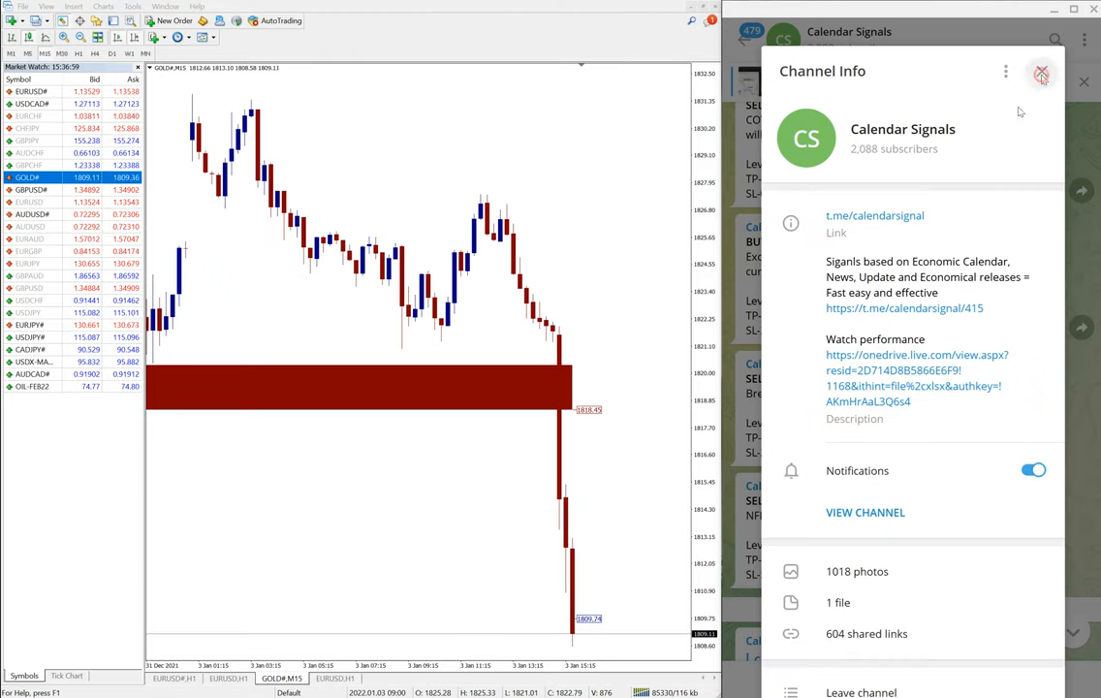
click(1062, 72)
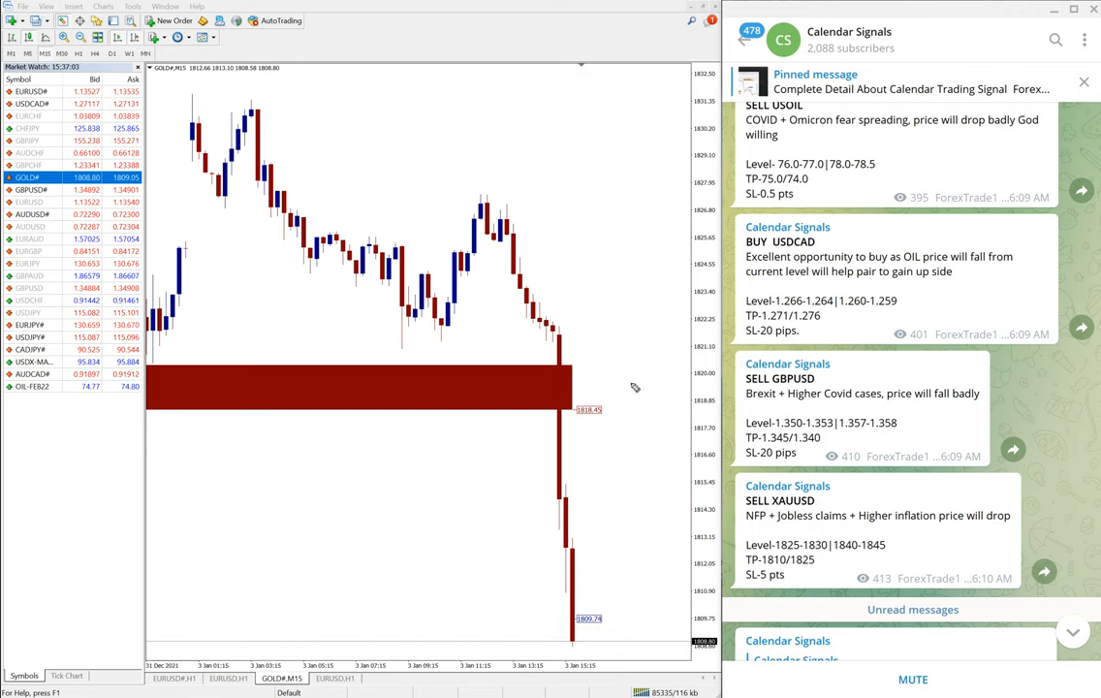
mouse_move(616, 322)
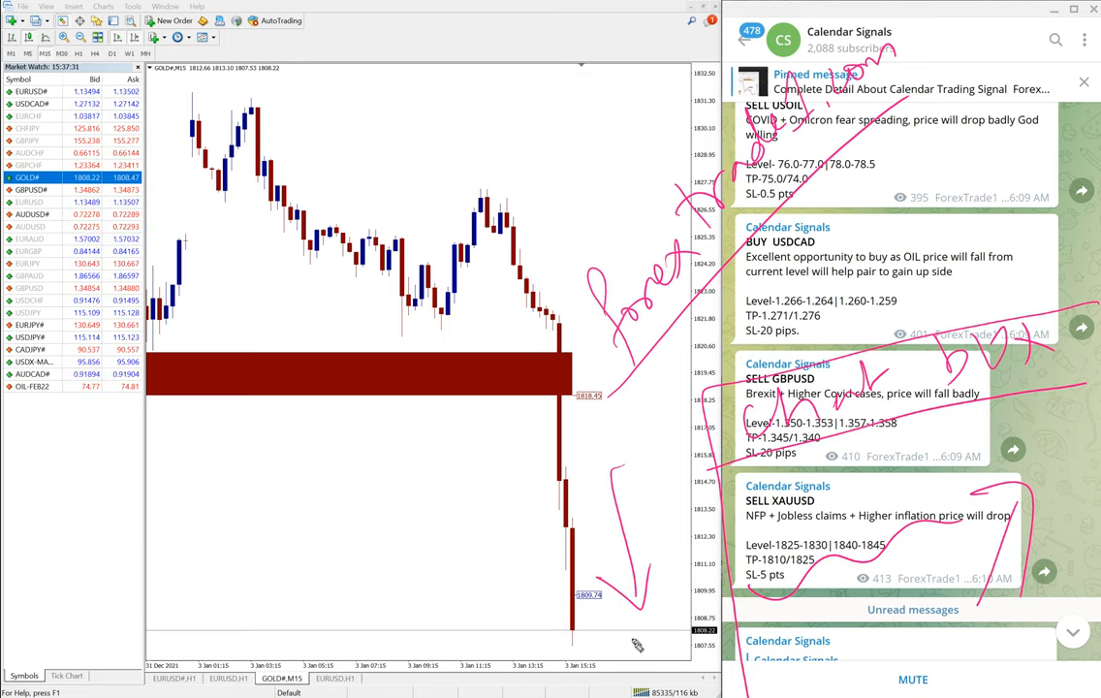
mouse_move(636, 664)
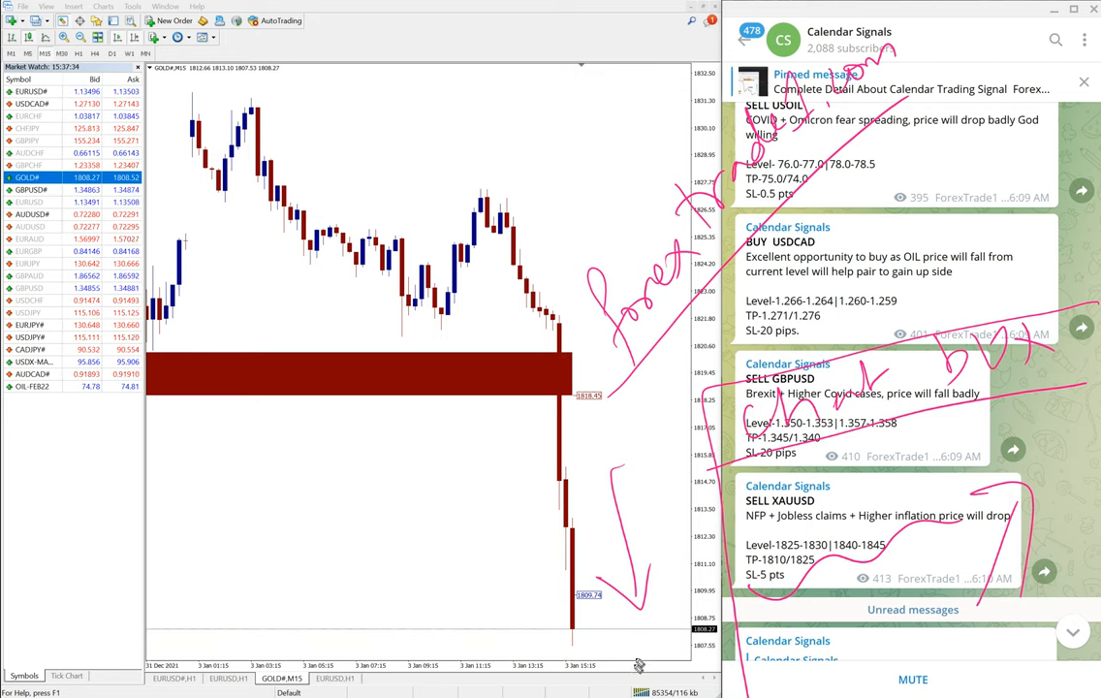